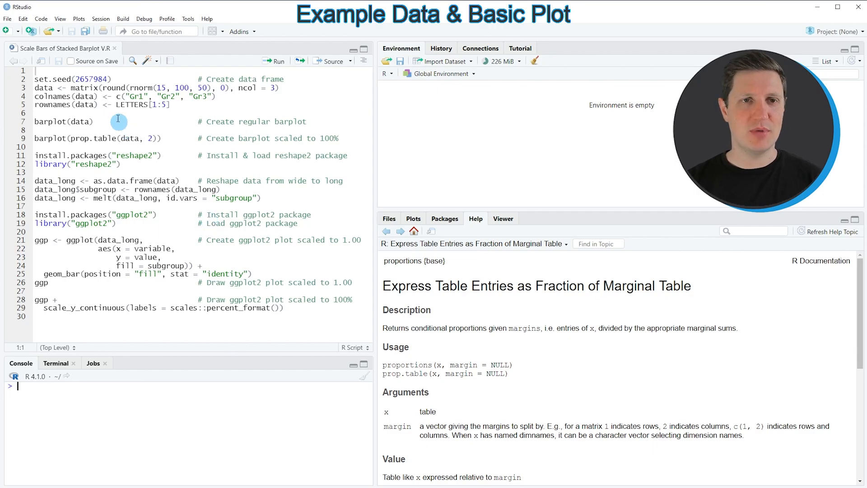
Run the lines creating the 5x3 matrix 'data' (Gr1–Gr3, rows A–E) and view it
{"action": "left_click", "coordinate": [111, 105]}
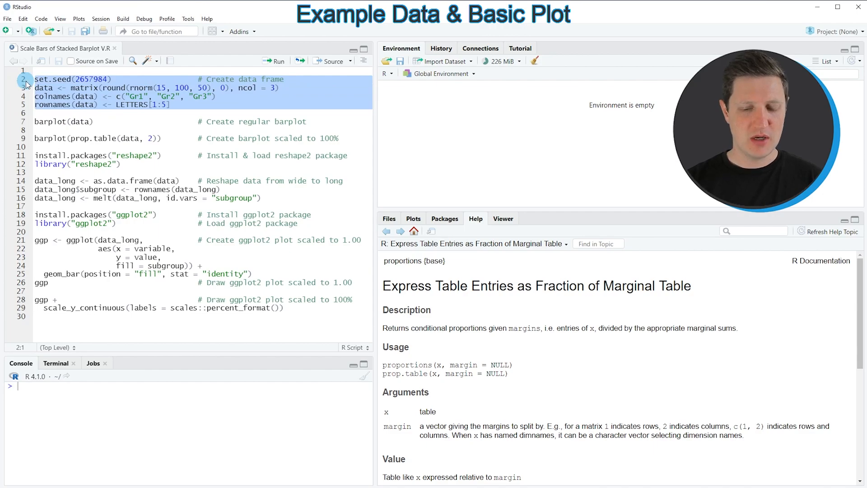
{"action": "left_click", "coordinate": [275, 62]}
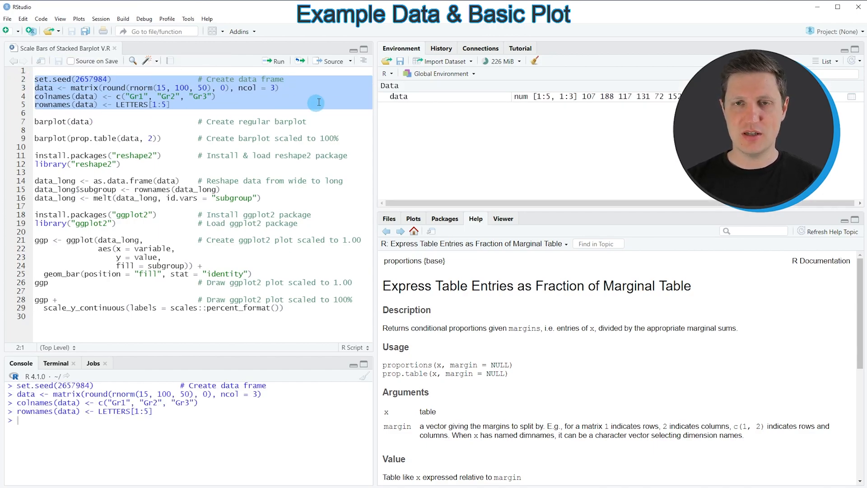
{"action": "mouse_move", "coordinate": [399, 96]}
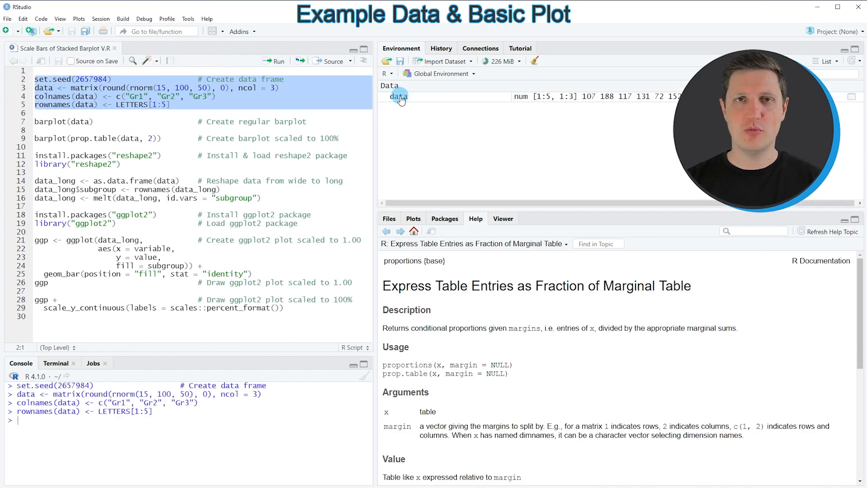
{"action": "mouse_move", "coordinate": [399, 96]}
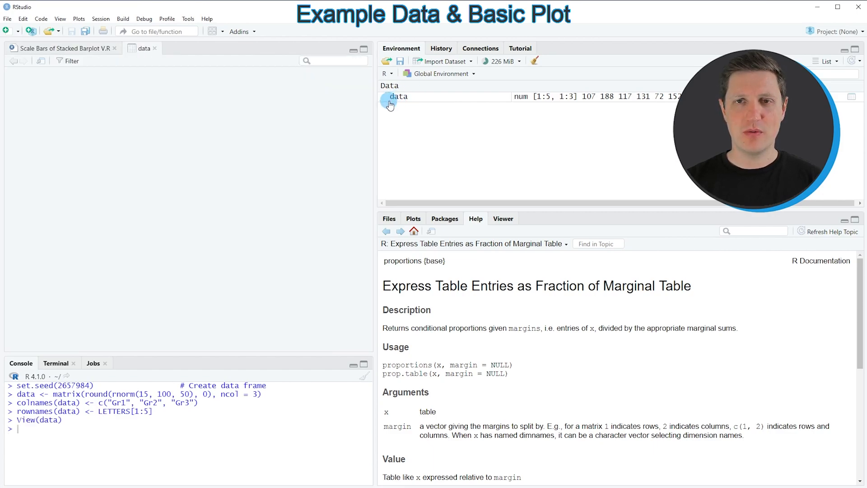
Return to the 'Scale Bars of Stacked Barplot V.R' script tab
{"action": "left_click", "coordinate": [398, 96]}
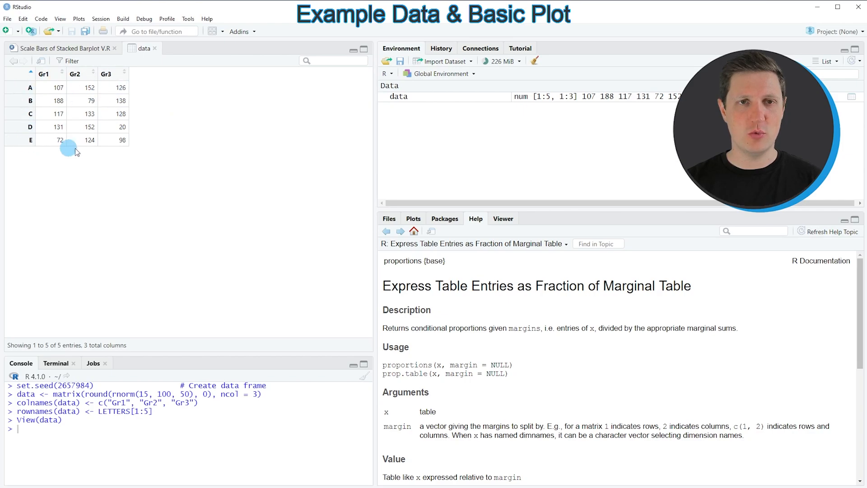
{"action": "mouse_move", "coordinate": [114, 100]}
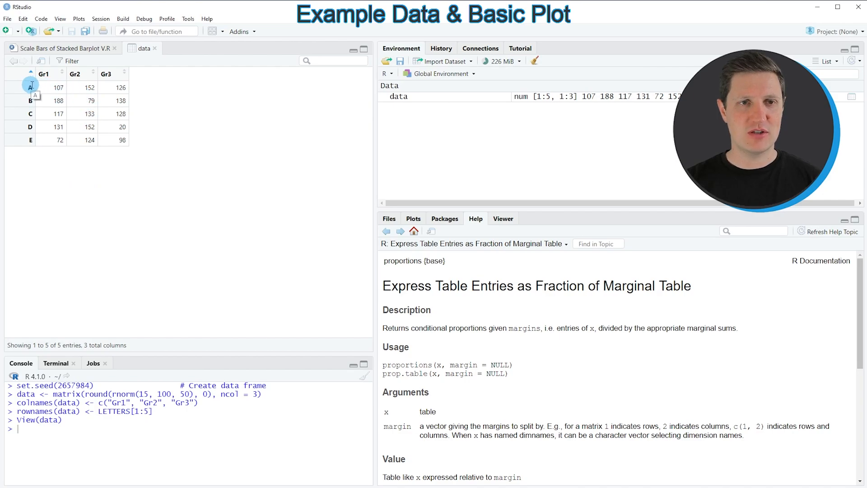
{"action": "mouse_move", "coordinate": [141, 81]}
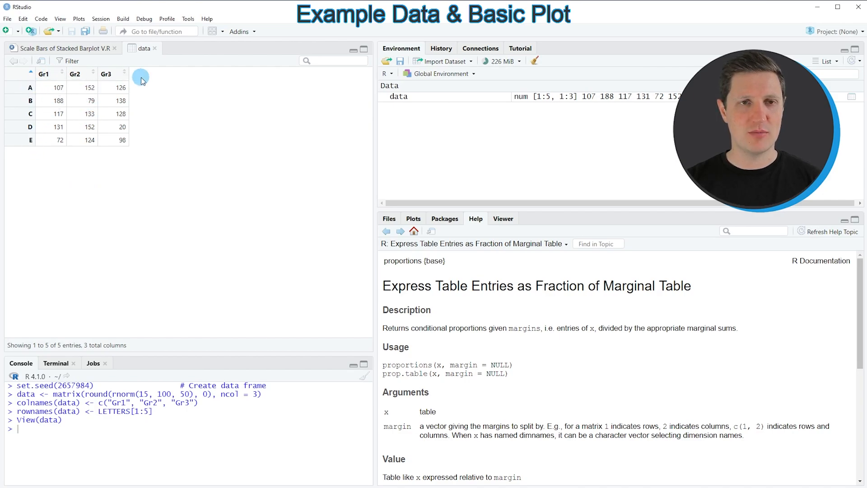
{"action": "mouse_move", "coordinate": [80, 74]}
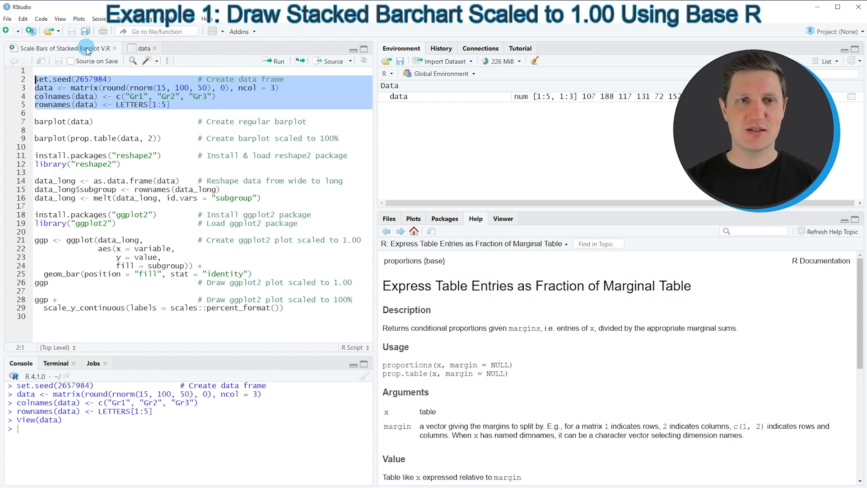
{"action": "mouse_move", "coordinate": [93, 113]}
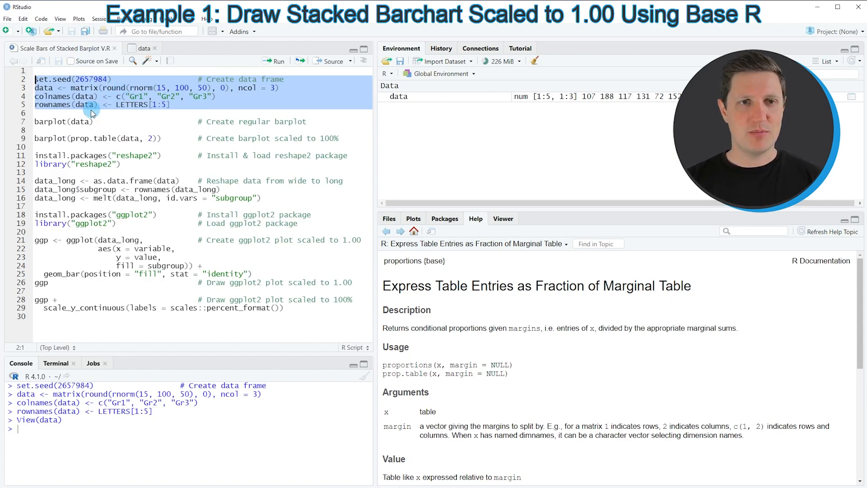
Run barplot(data) to plot the raw-count stacked bars
{"action": "left_click", "coordinate": [34, 121]}
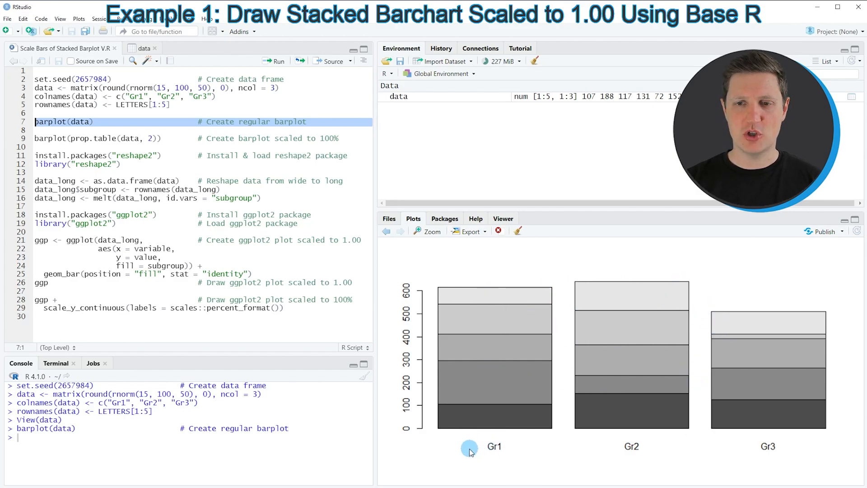
{"action": "mouse_move", "coordinate": [763, 455]}
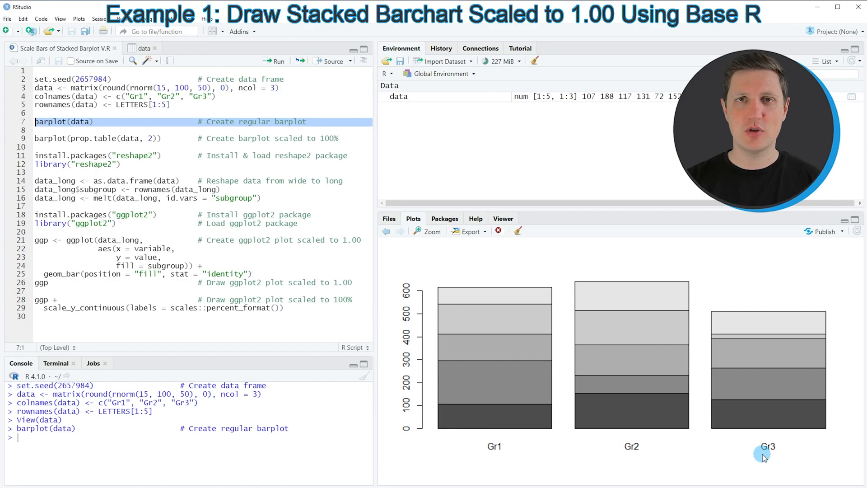
{"action": "mouse_move", "coordinate": [477, 381]}
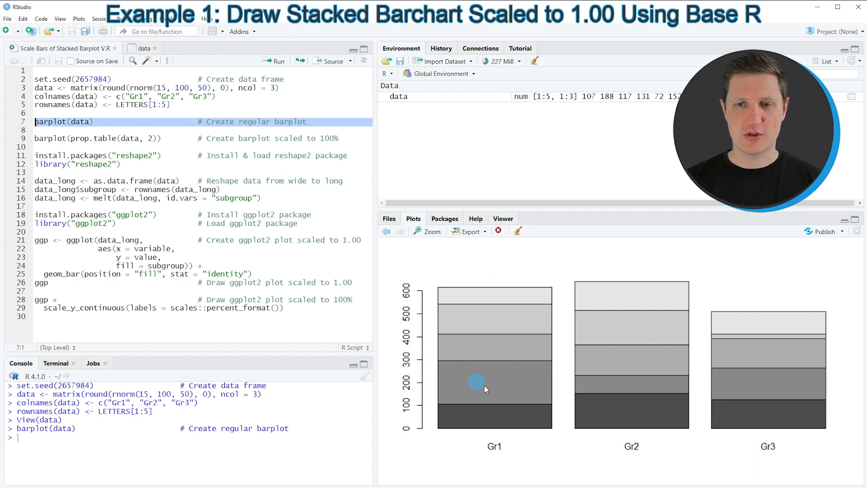
{"action": "mouse_move", "coordinate": [441, 356]}
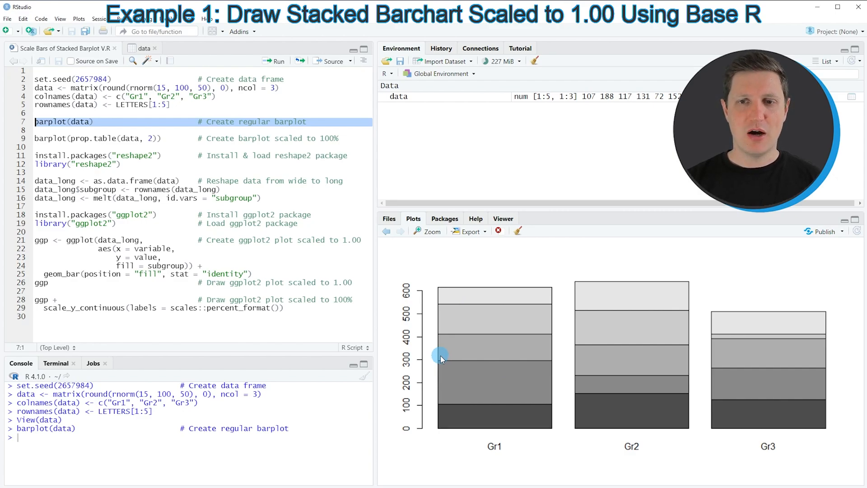
{"action": "mouse_move", "coordinate": [569, 281]}
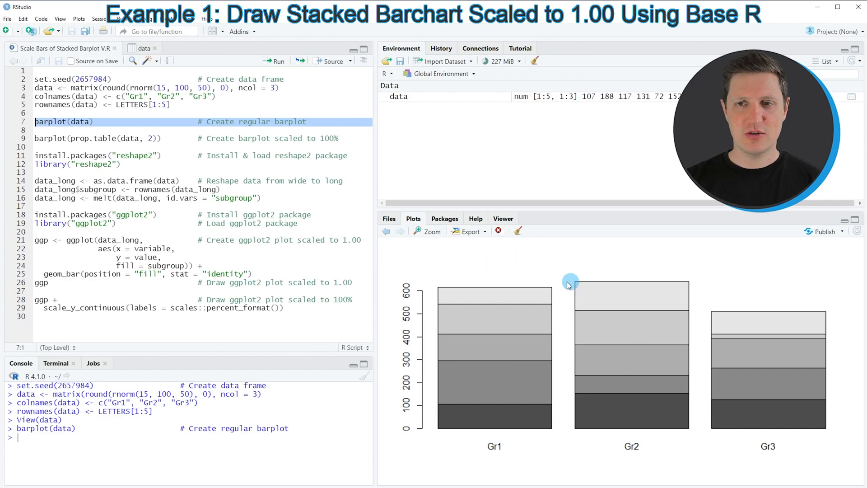
{"action": "mouse_move", "coordinate": [430, 247]}
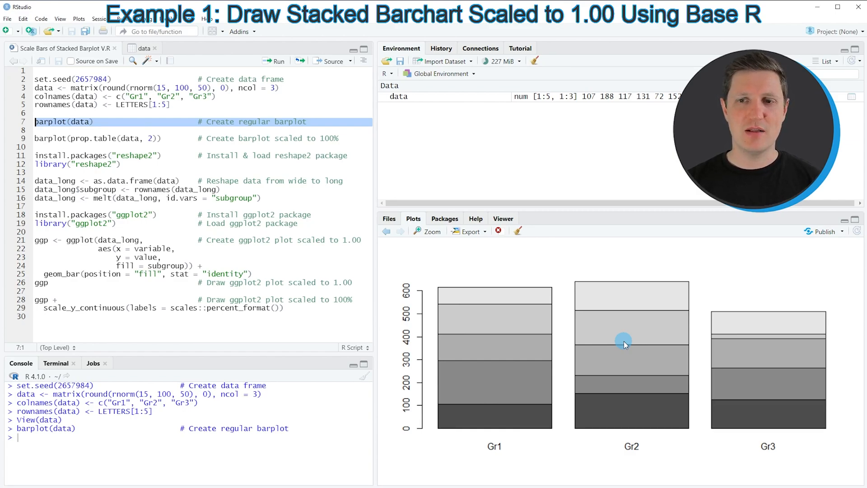
{"action": "mouse_move", "coordinate": [579, 339]}
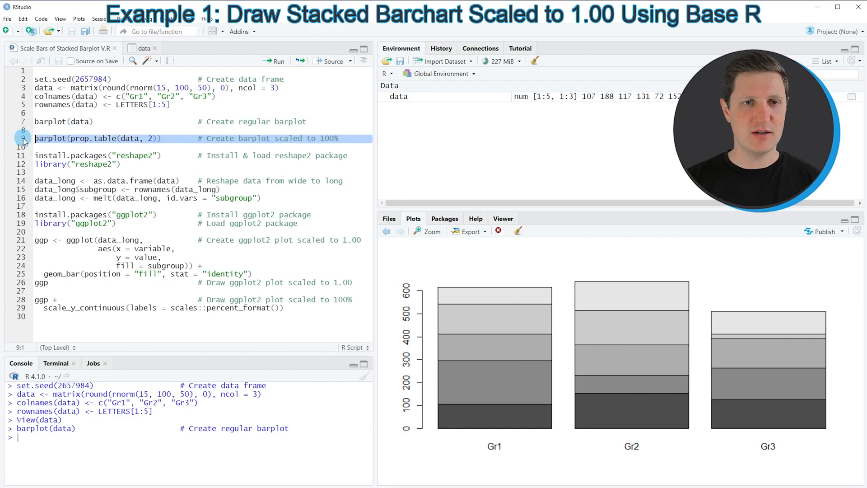
{"action": "mouse_move", "coordinate": [54, 121]}
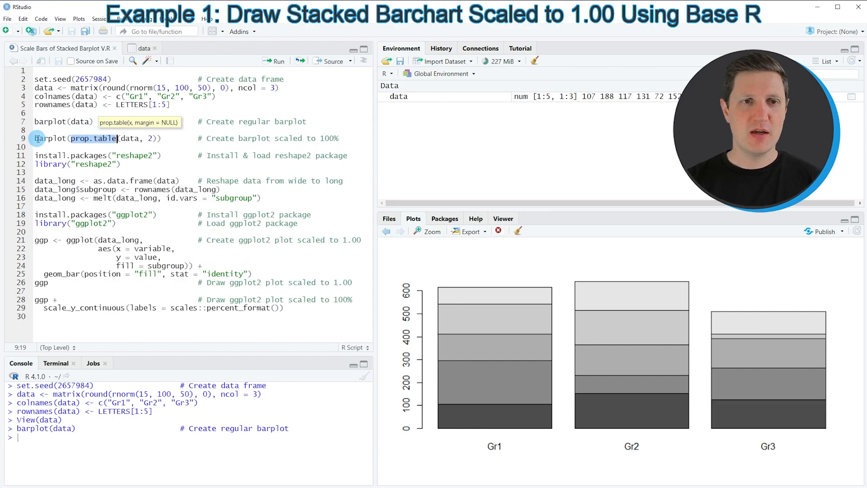
Run barplot(prop.table(data, 2)) to scale each bar to 1.0
{"action": "left_click", "coordinate": [35, 138]}
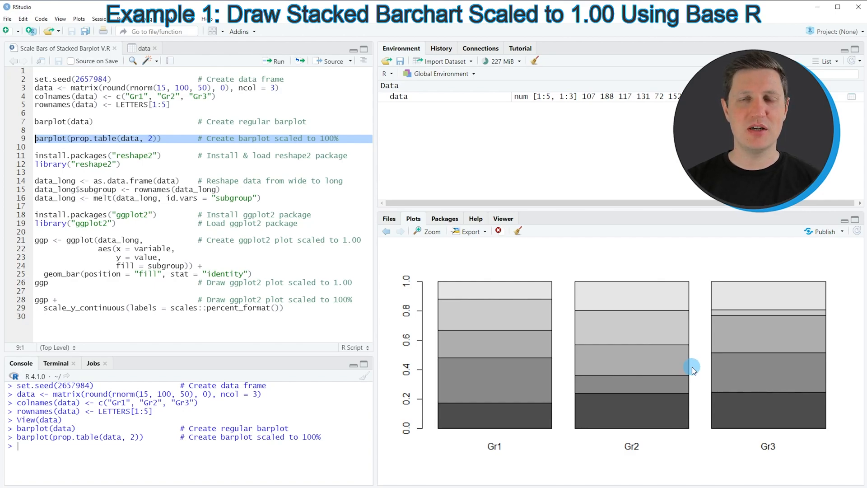
{"action": "mouse_move", "coordinate": [513, 326]}
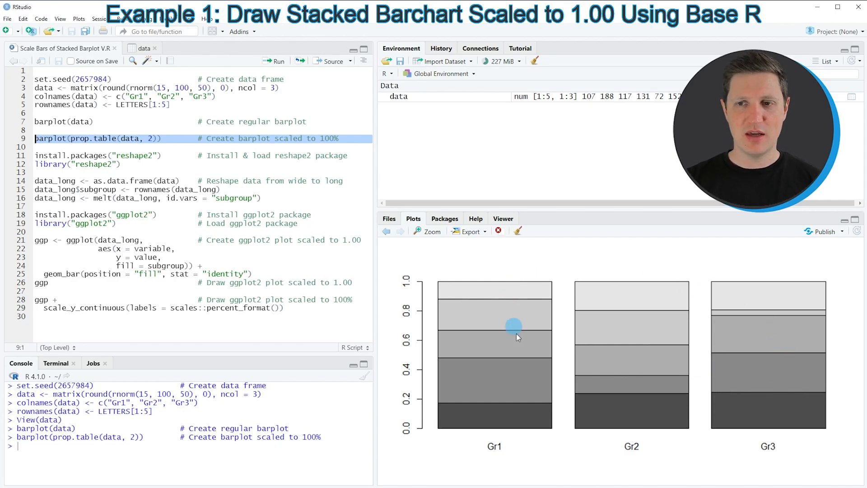
{"action": "mouse_move", "coordinate": [672, 329]}
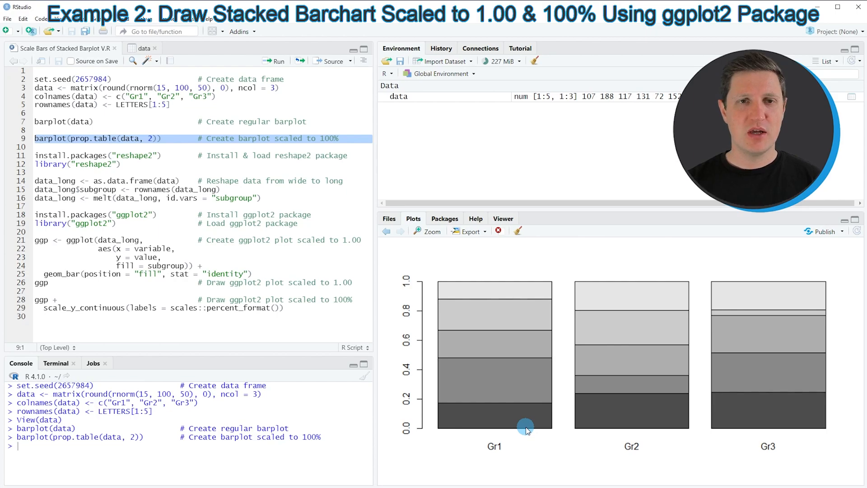
{"action": "mouse_move", "coordinate": [408, 253]}
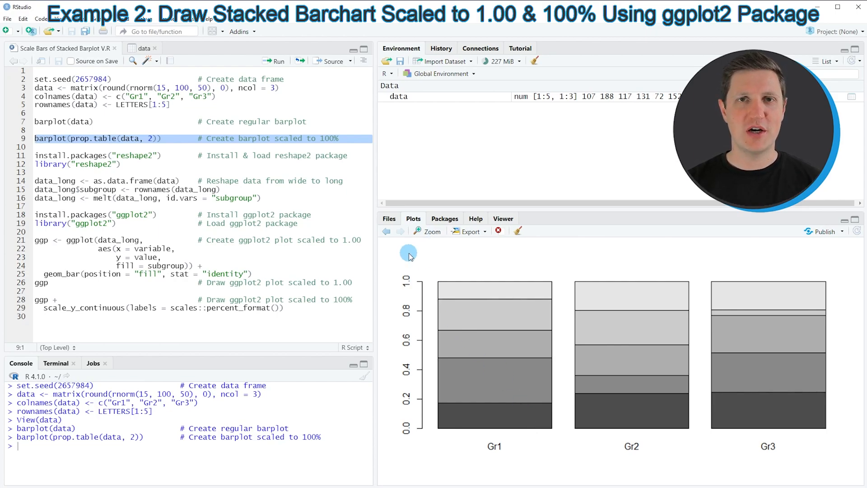
{"action": "mouse_move", "coordinate": [125, 146]}
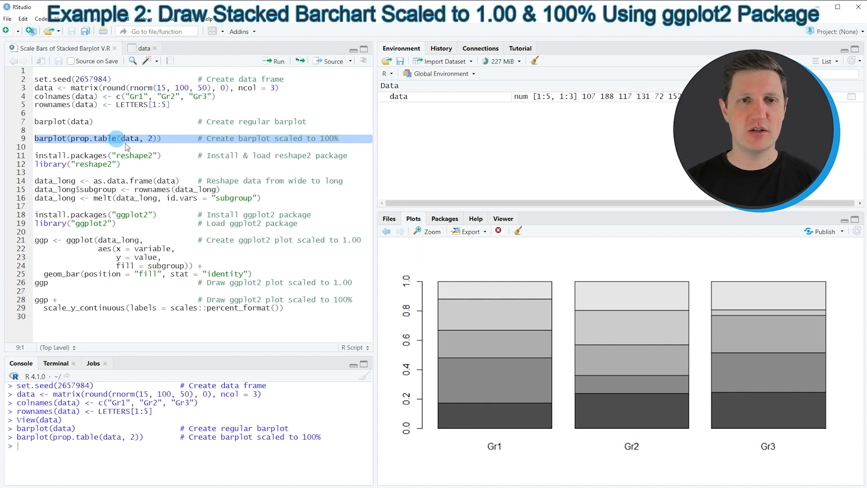
{"action": "mouse_move", "coordinate": [20, 163]}
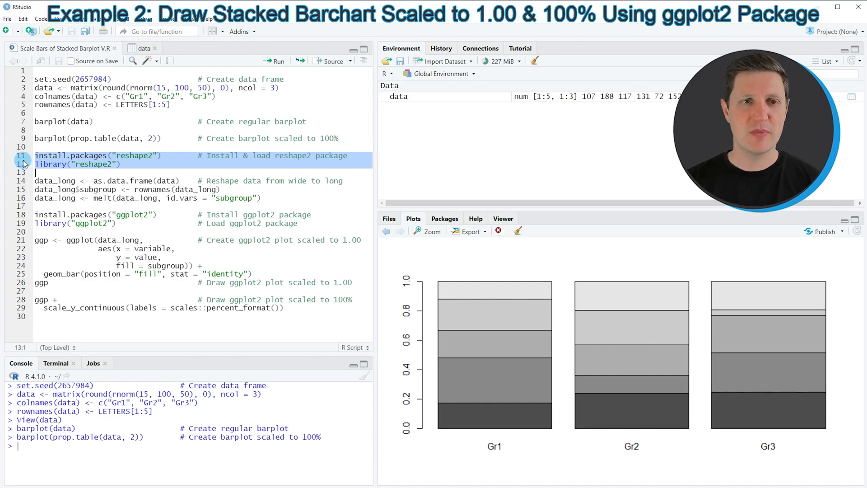
Run library("reshape2") and mark data_long in the reshaping code
{"action": "left_click", "coordinate": [83, 155]}
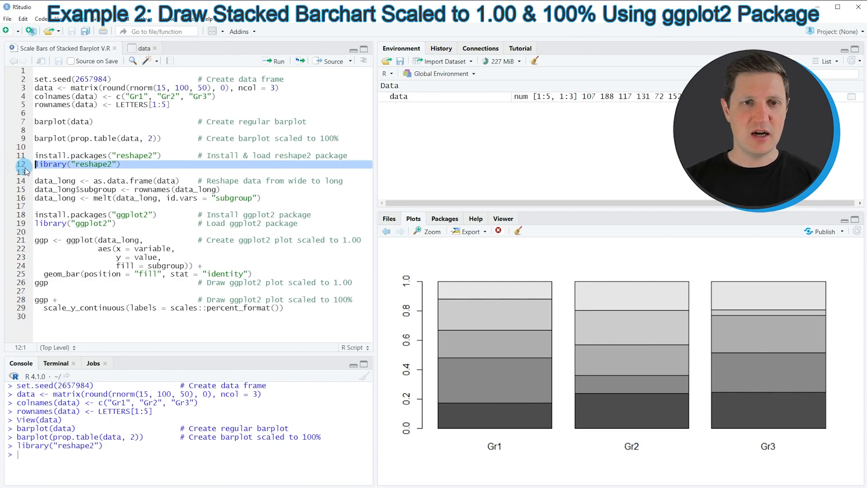
{"action": "double_click", "coordinate": [53, 189]}
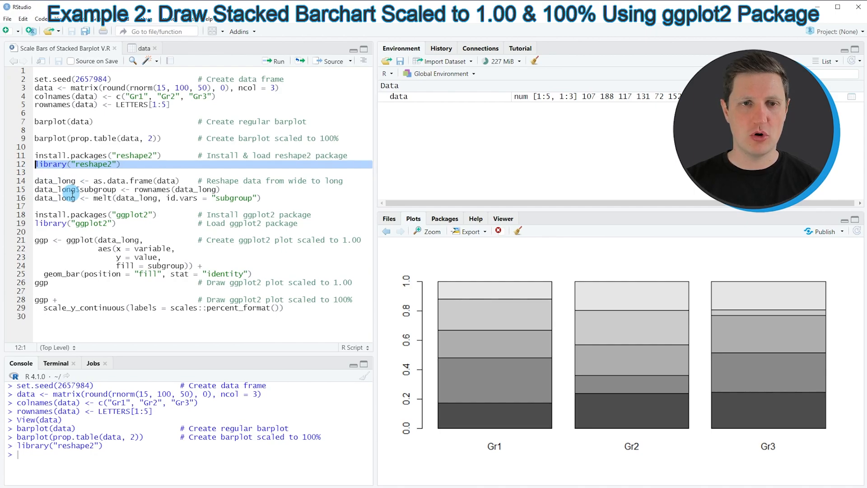
Run the three reshaping lines building data_long, then open it in the viewer
{"action": "left_click", "coordinate": [35, 180]}
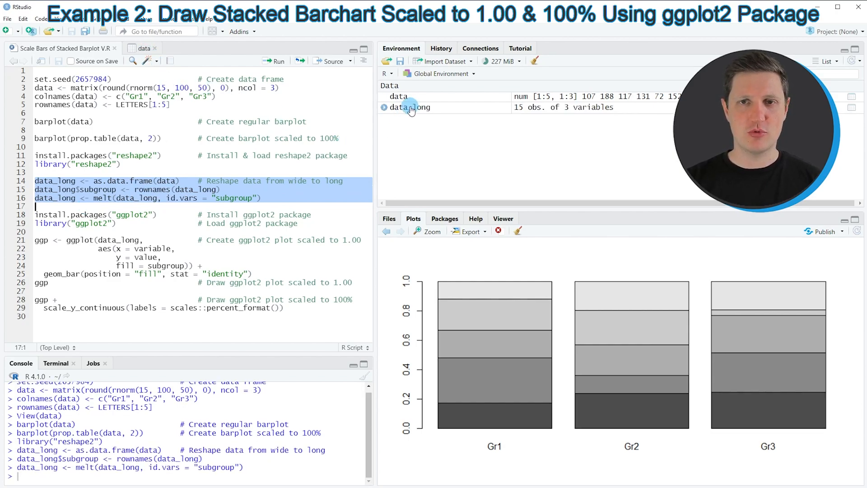
{"action": "mouse_move", "coordinate": [409, 108]}
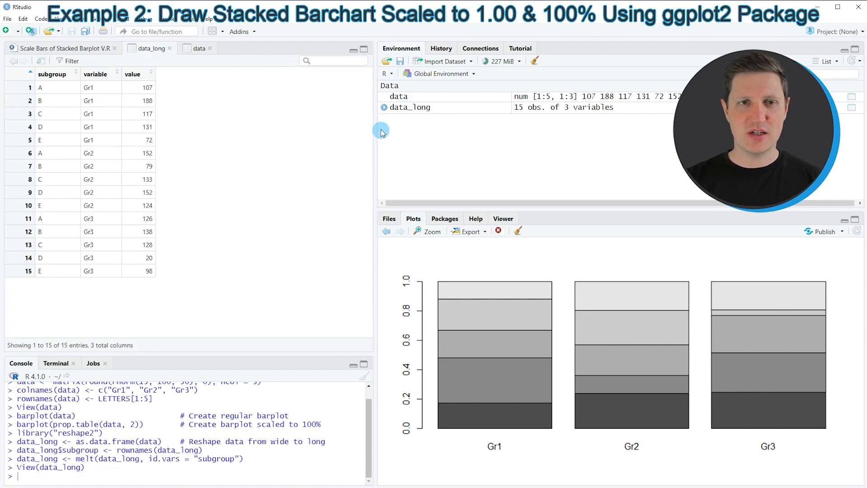
{"action": "mouse_move", "coordinate": [214, 238]}
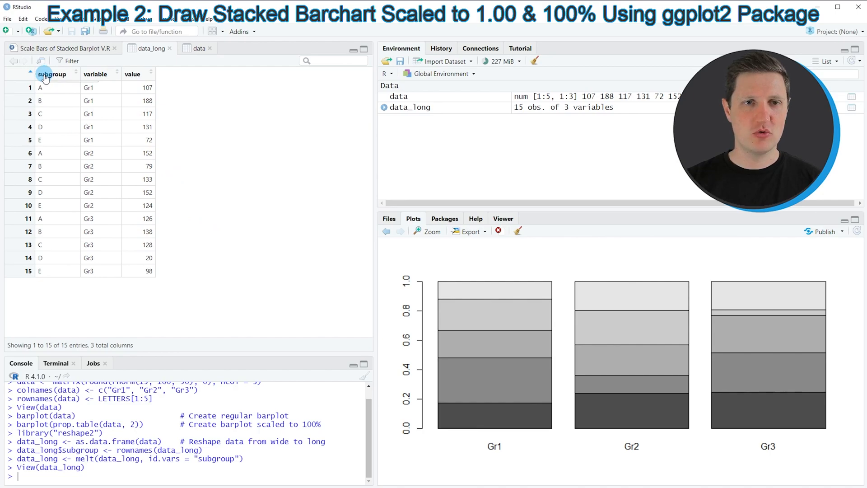
{"action": "mouse_move", "coordinate": [131, 74]}
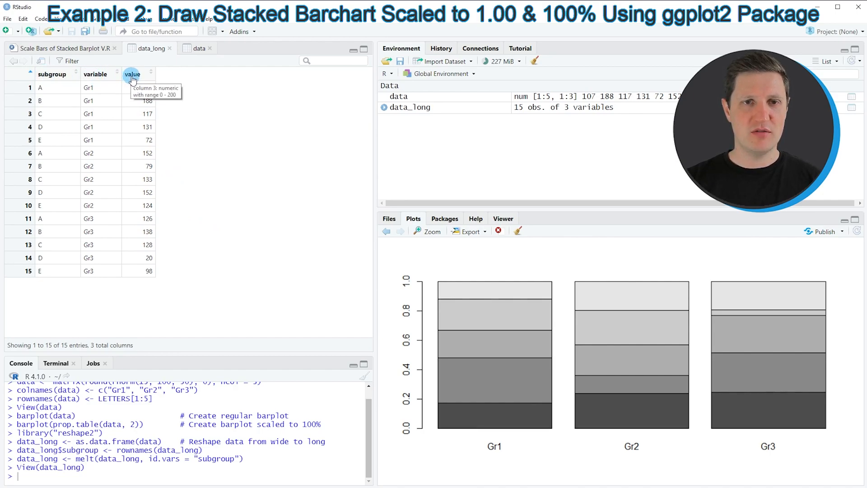
{"action": "mouse_move", "coordinate": [68, 88]}
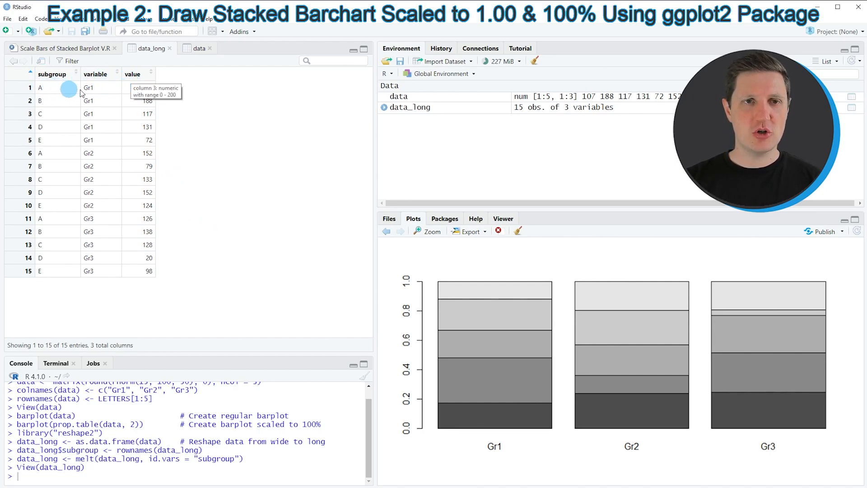
{"action": "mouse_move", "coordinate": [155, 93]}
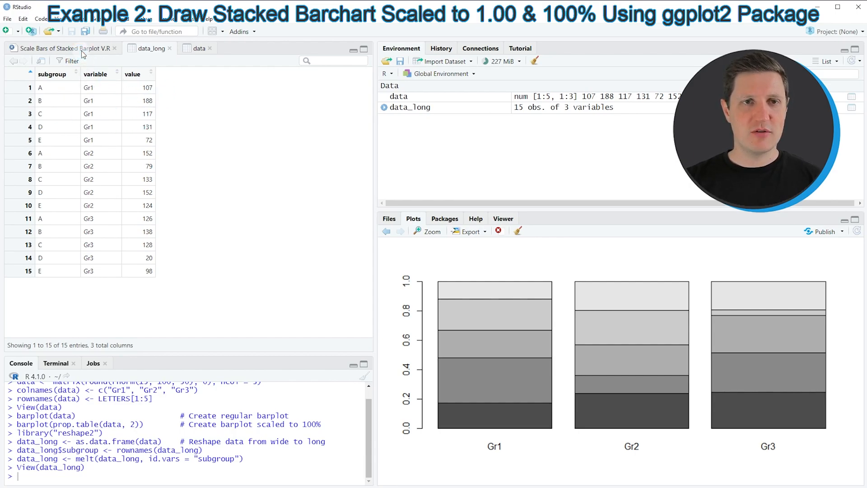
Load ggplot2 and run the five lines defining ggp with fill-position geom_bar
{"action": "left_click", "coordinate": [61, 48]}
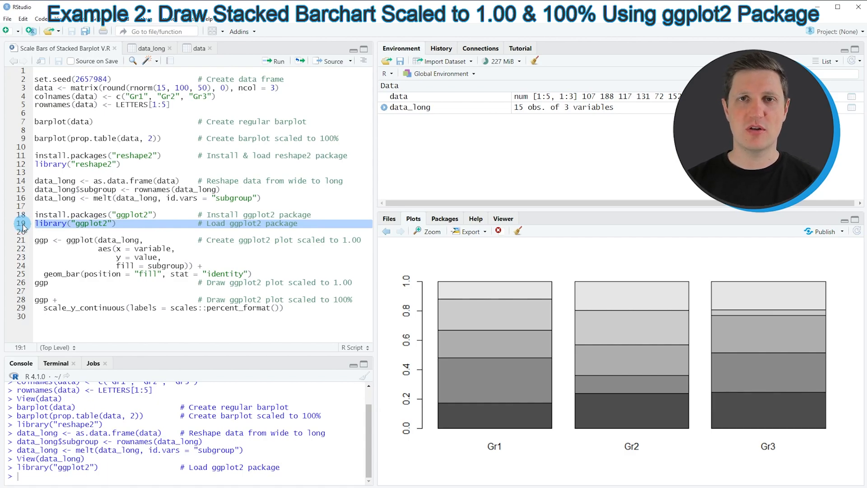
{"action": "mouse_move", "coordinate": [77, 239]}
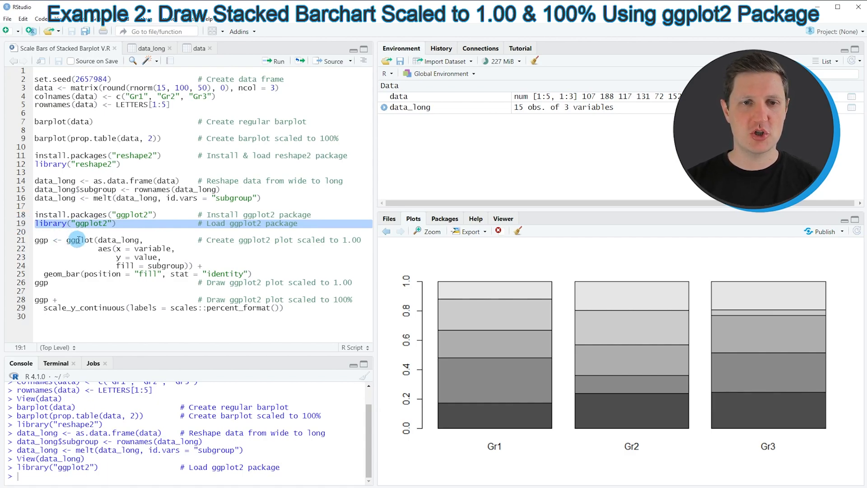
{"action": "left_click", "coordinate": [68, 274]}
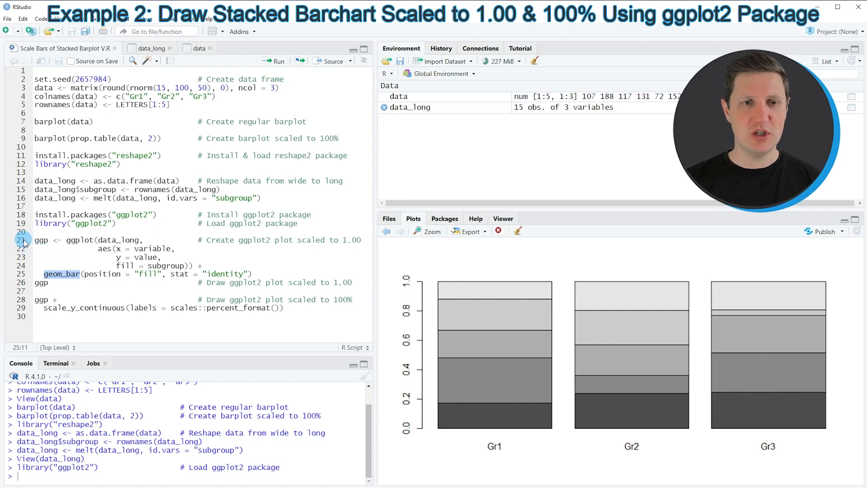
{"action": "left_click_drag", "start_coordinate": [24, 239], "coordinate": [25, 274]}
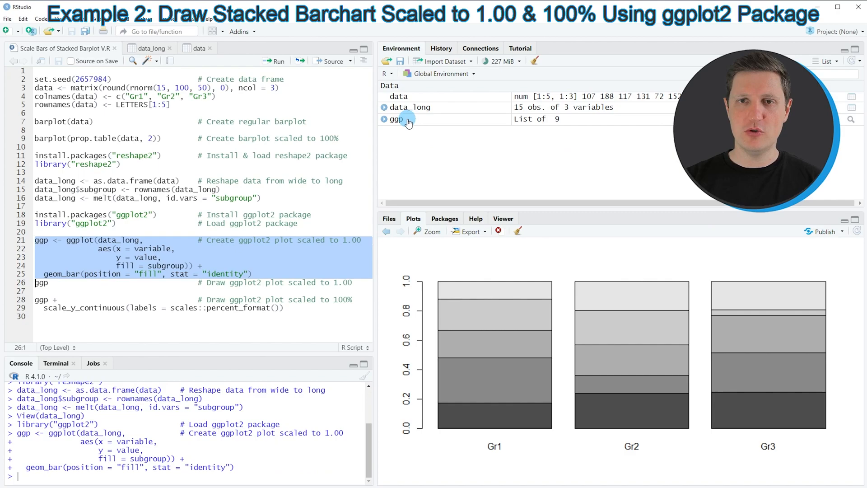
{"action": "mouse_move", "coordinate": [396, 118]}
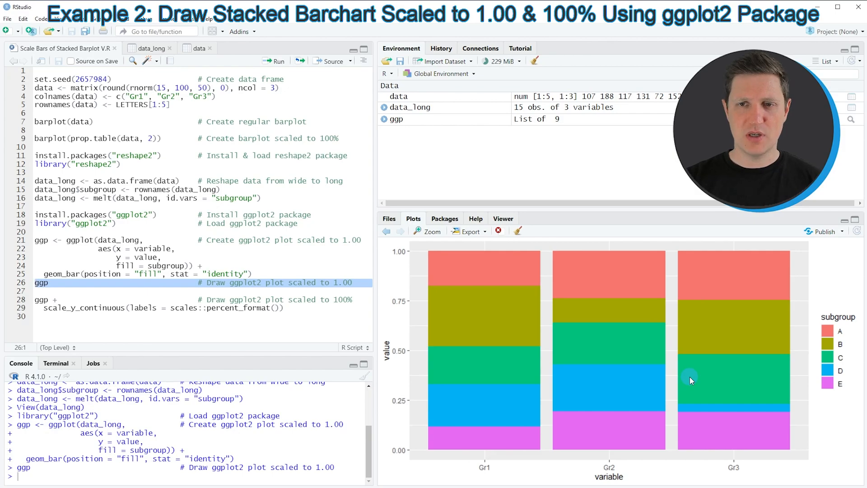
{"action": "mouse_move", "coordinate": [601, 305]}
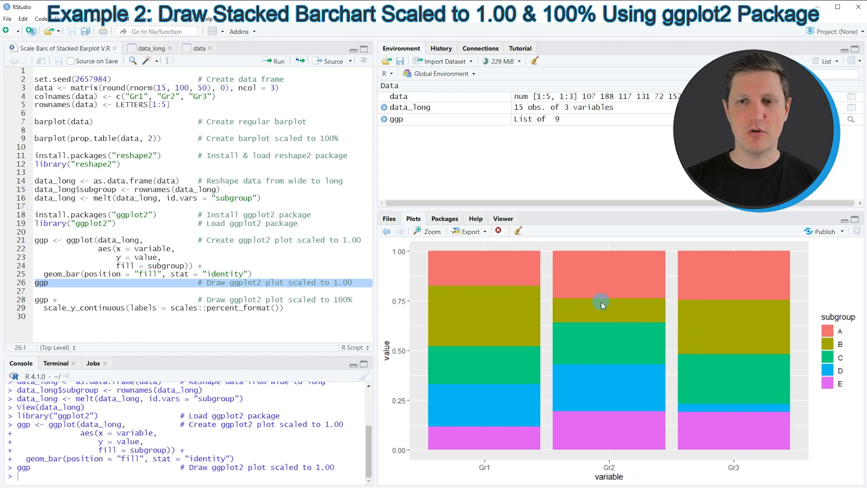
{"action": "mouse_move", "coordinate": [737, 284]}
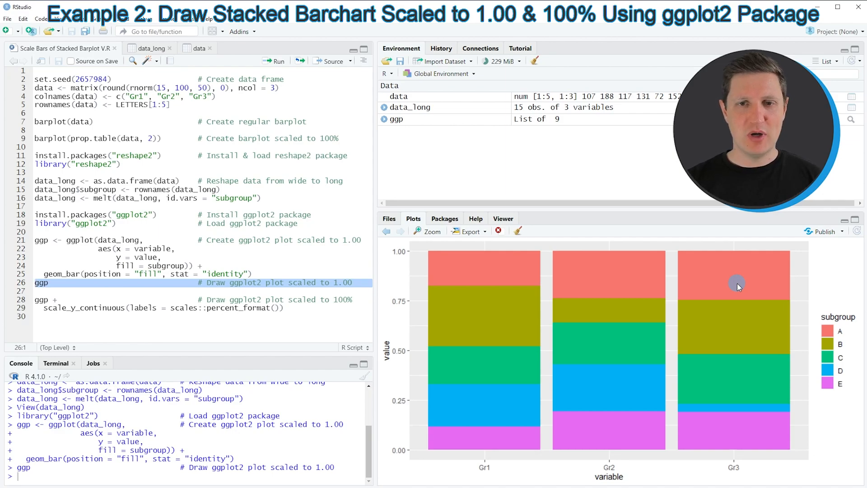
{"action": "mouse_move", "coordinate": [391, 426]}
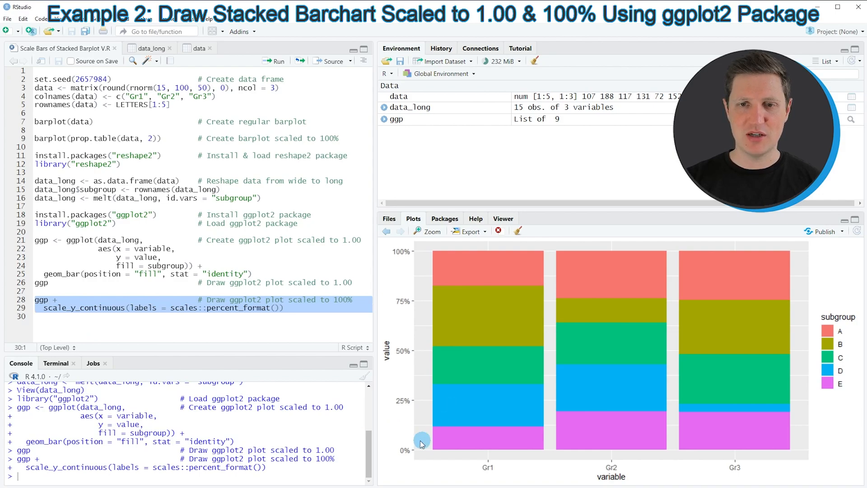
{"action": "mouse_move", "coordinate": [415, 286]}
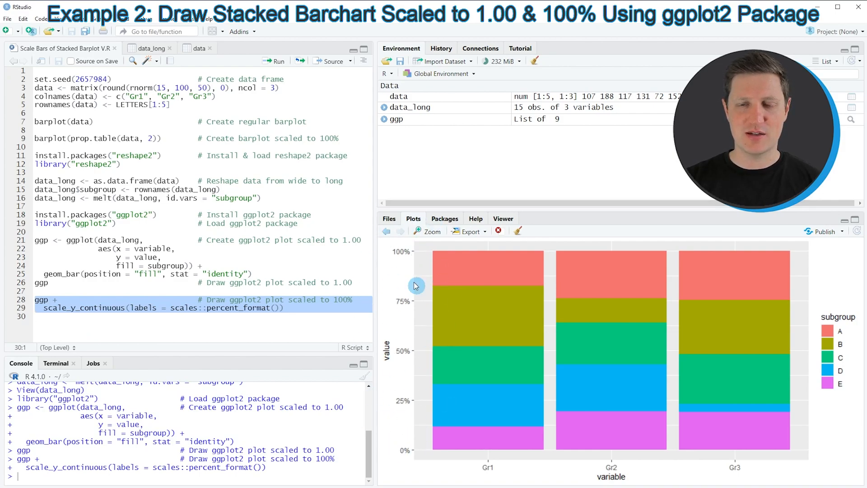